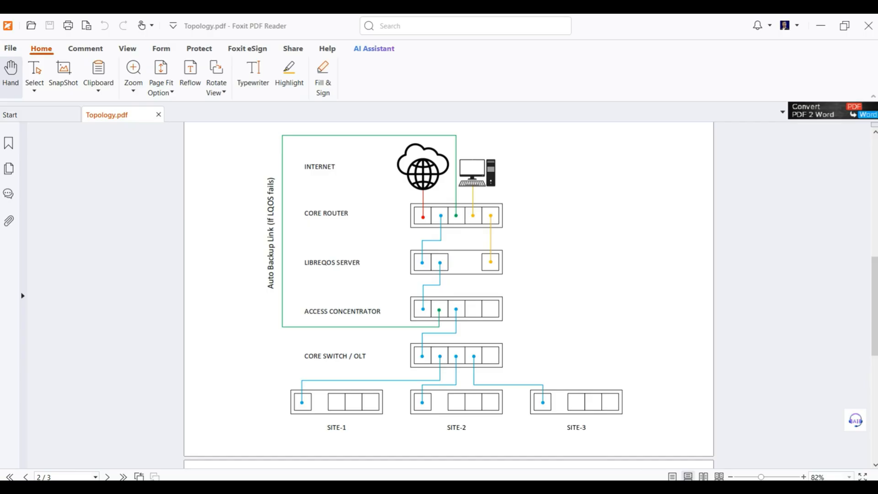
mouse_move(553, 335)
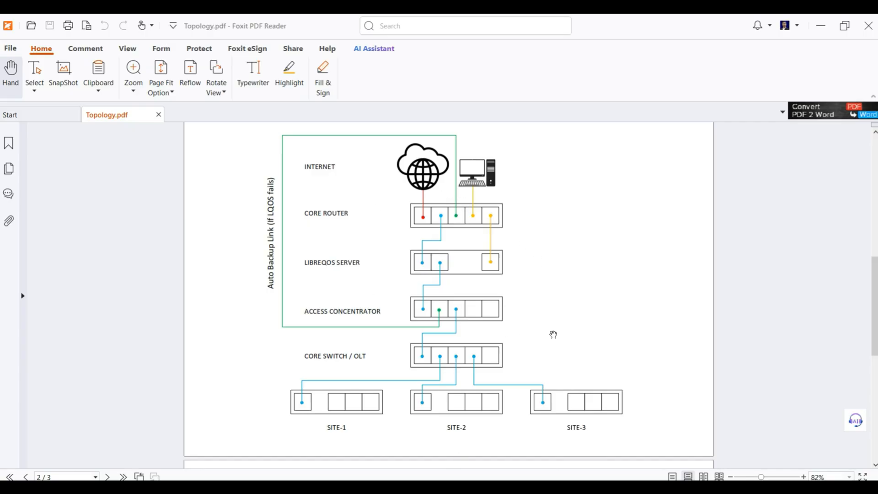
mouse_move(458, 221)
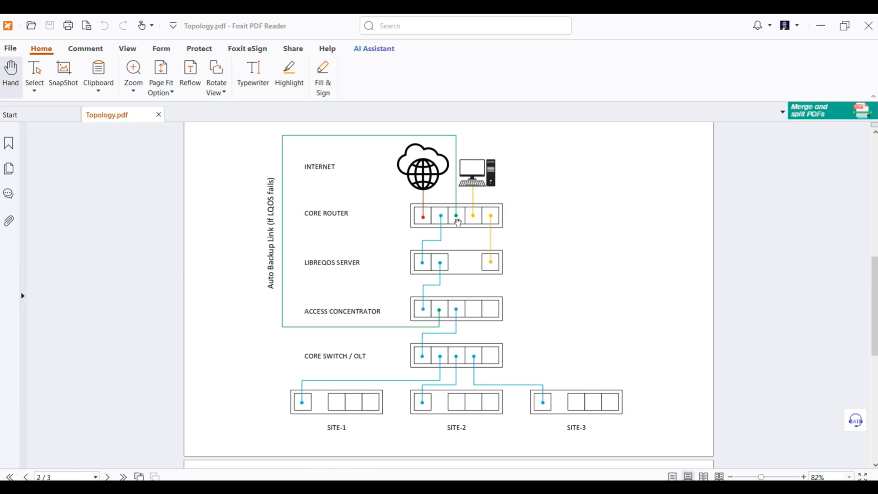
mouse_move(442, 269)
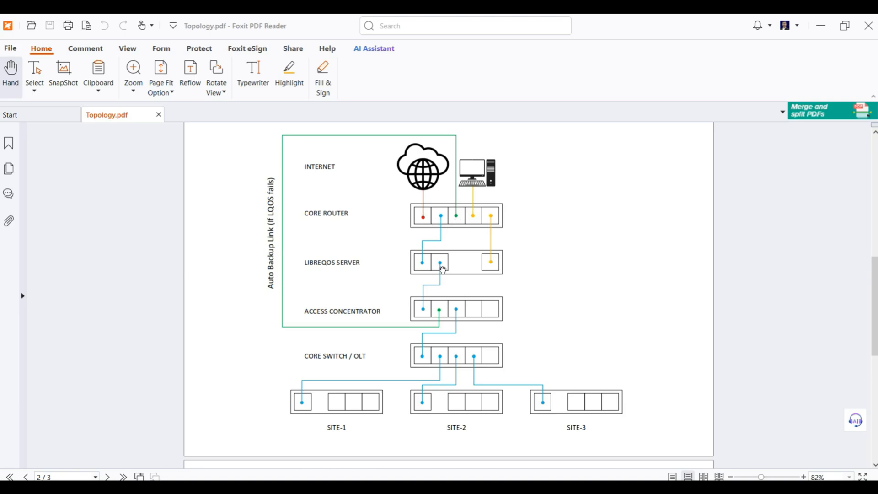
mouse_move(411, 318)
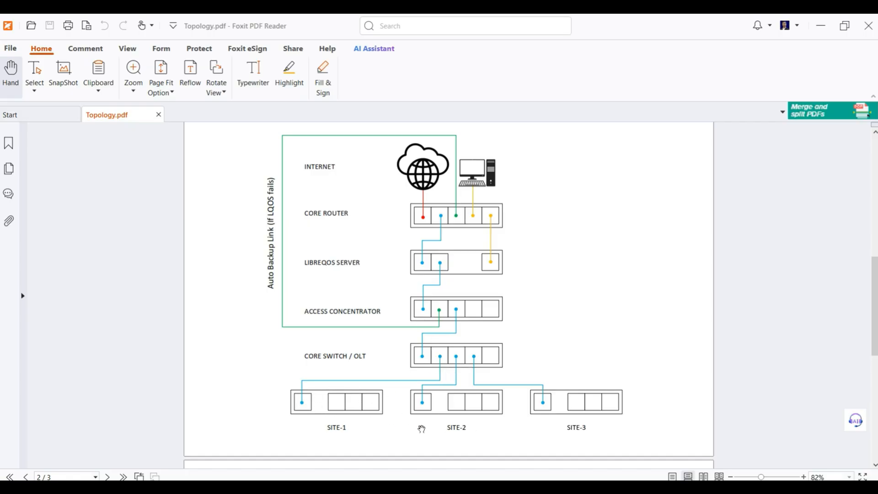
mouse_move(632, 429)
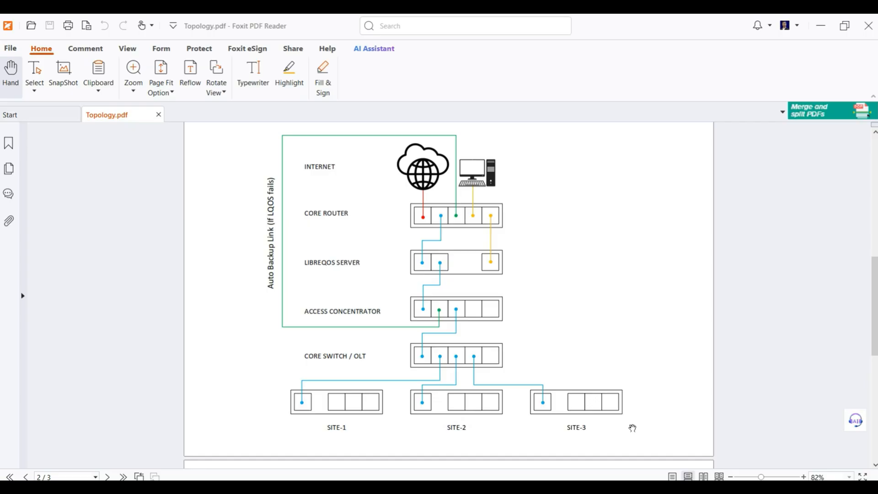
mouse_move(595, 428)
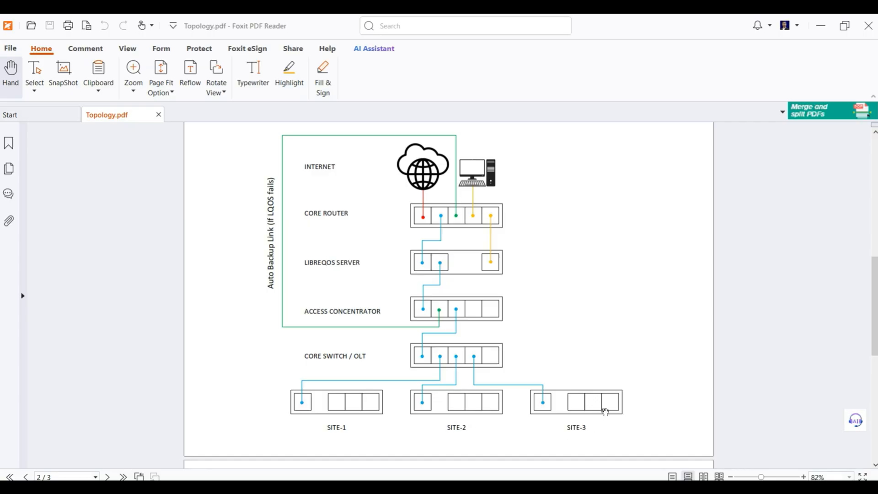
mouse_move(552, 316)
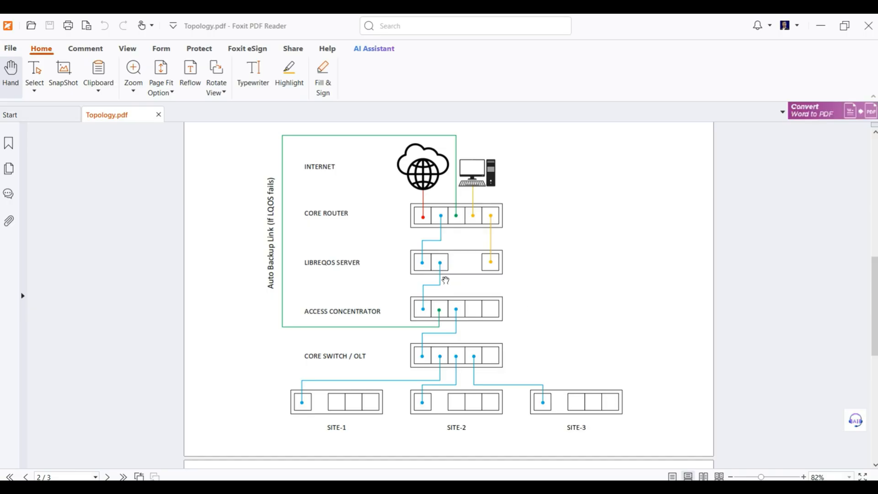
mouse_move(423, 273)
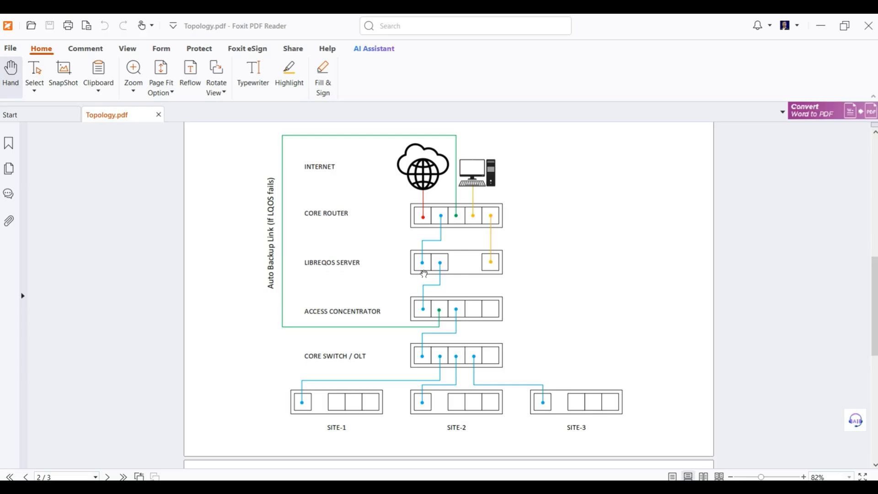
mouse_move(459, 278)
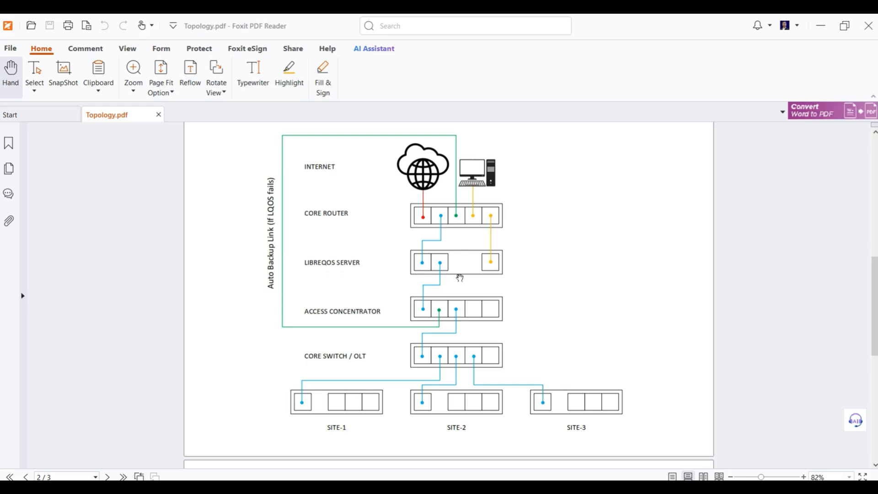
mouse_move(220, 352)
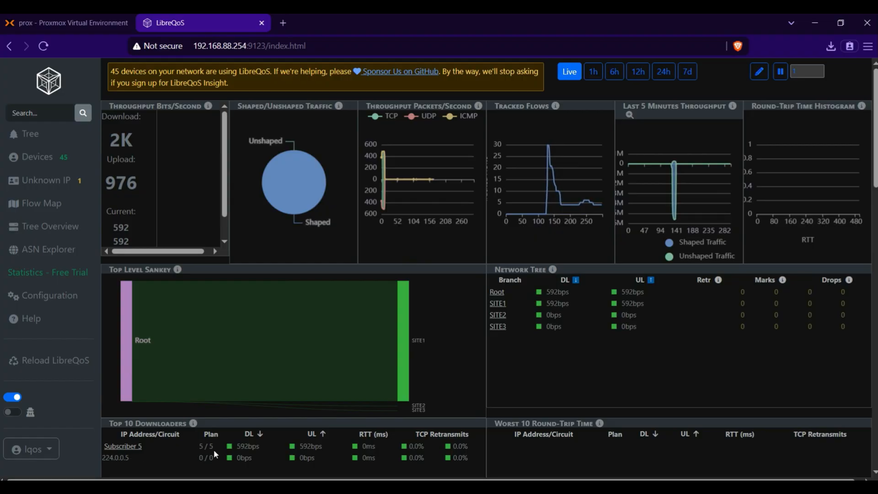
Open Subscriber 5's circuit page from Top 10 Downloaders, showing its 5/5 Mbps cap
left_click(123, 446)
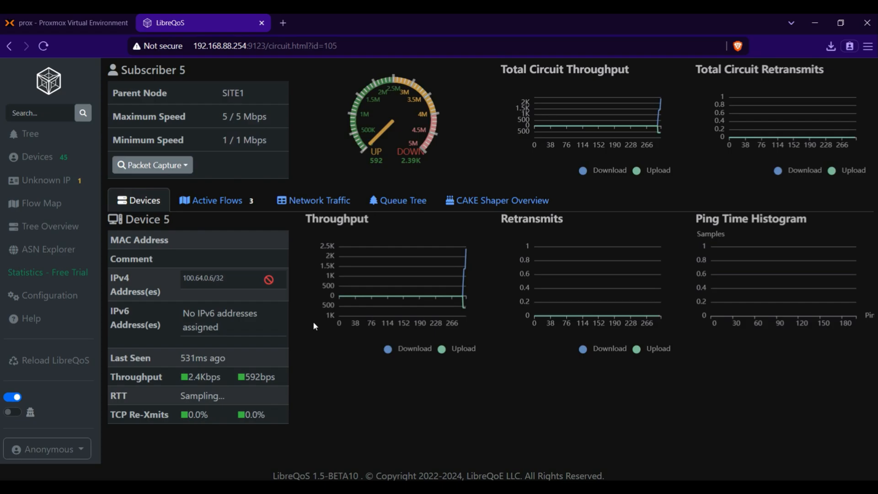
left_click(64, 23)
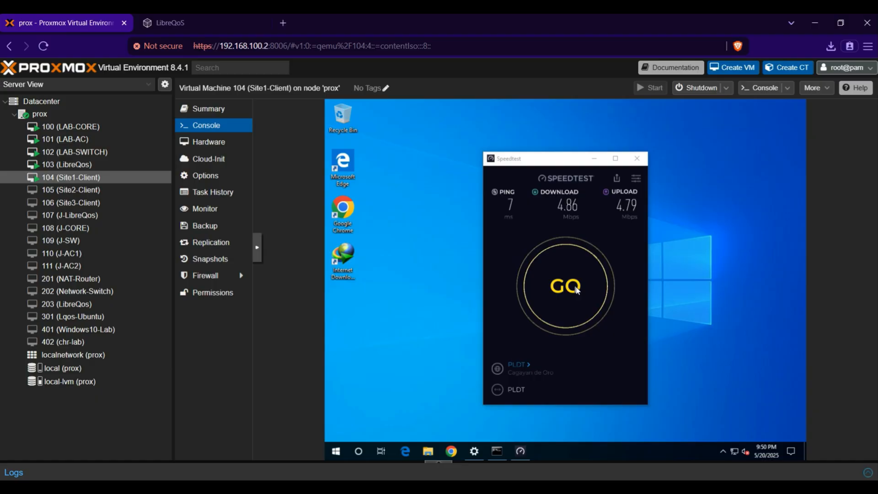
Run the Speedtest app on Site1-Client (VM 104), getting about 4.82 Mbps download
left_click(565, 286)
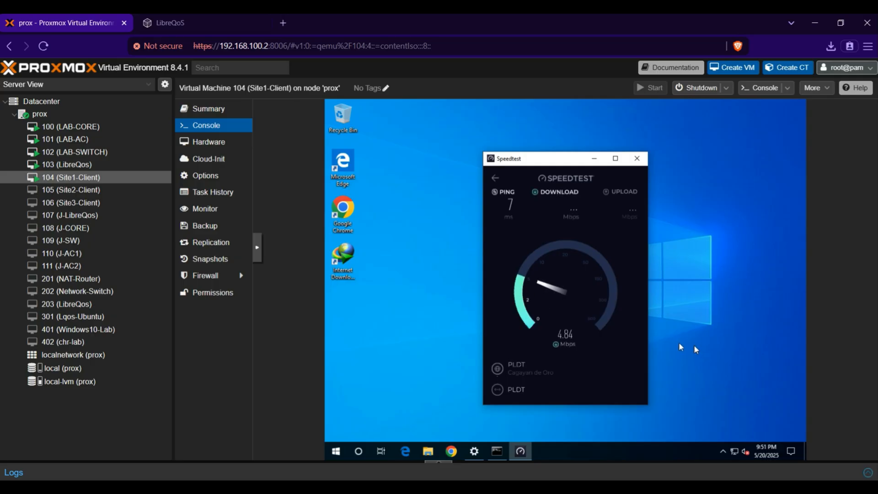
mouse_move(715, 369)
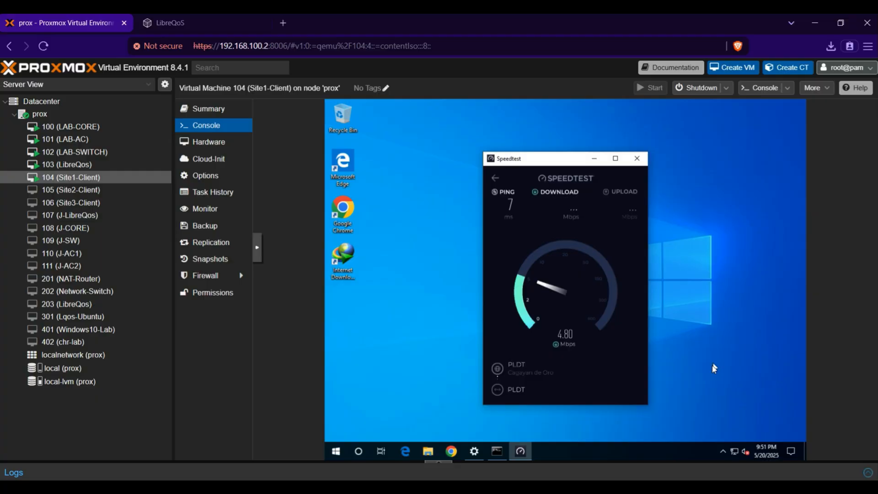
mouse_move(548, 329)
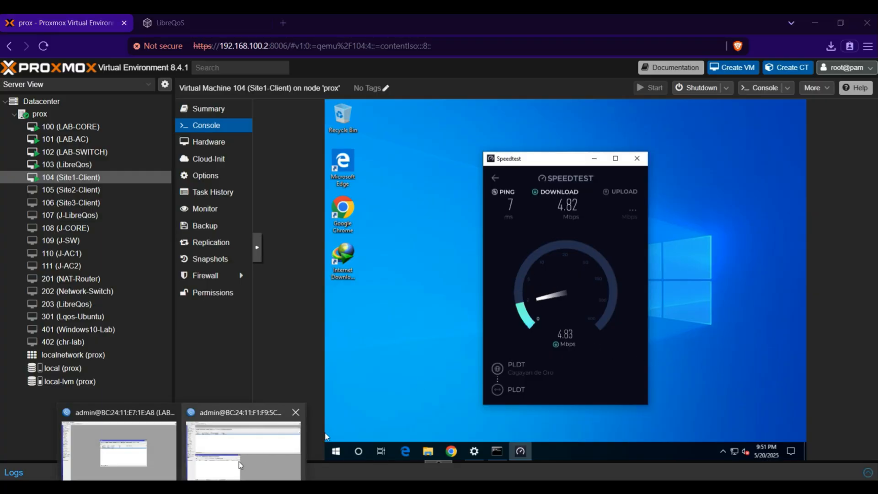
left_click(243, 448)
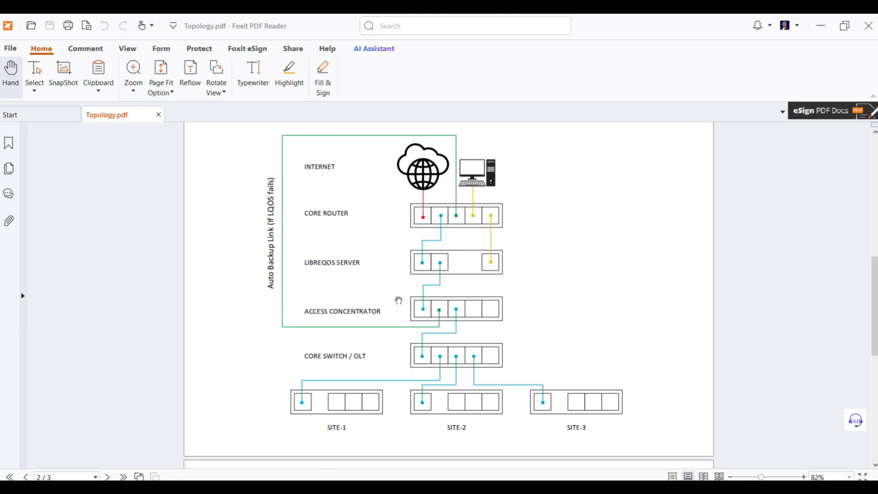
mouse_move(456, 260)
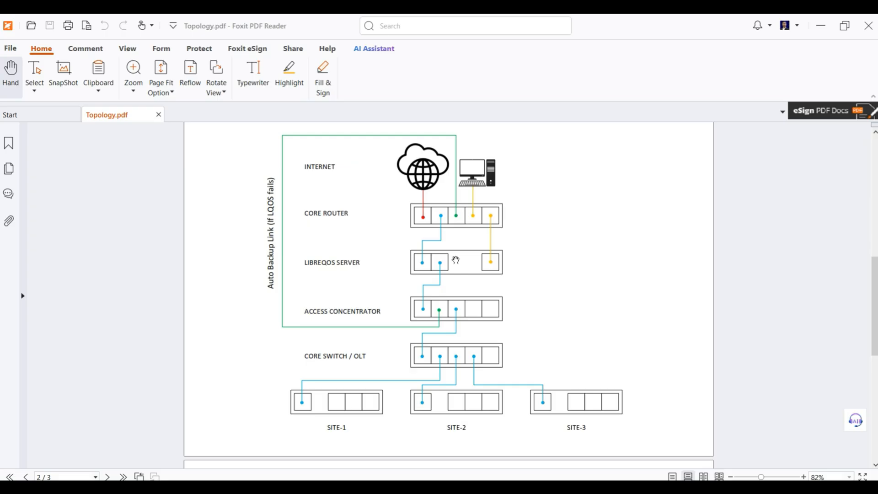
mouse_move(421, 275)
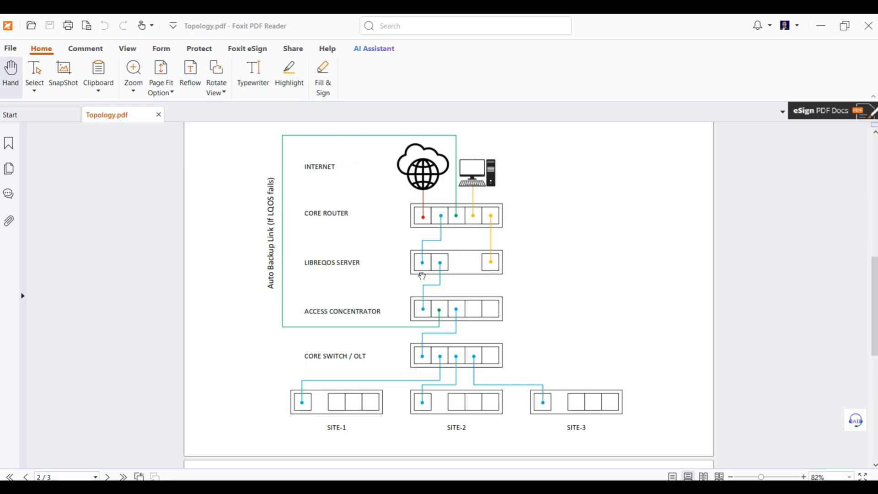
mouse_move(485, 276)
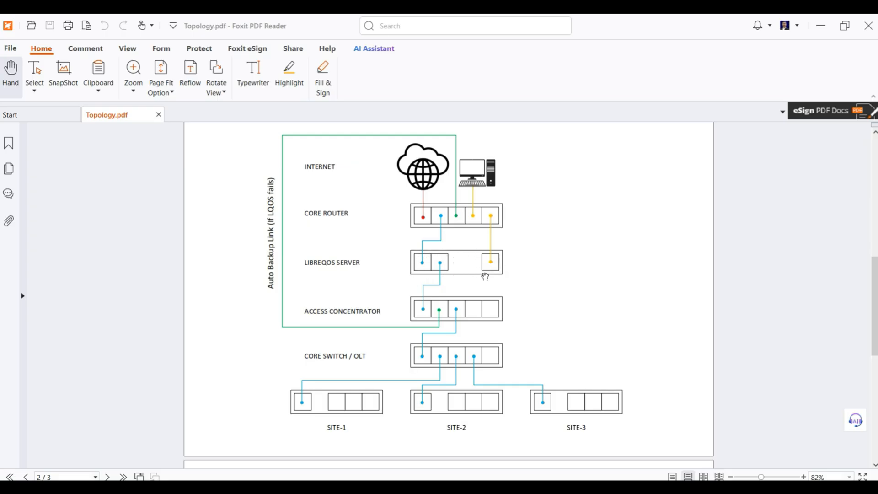
mouse_move(451, 166)
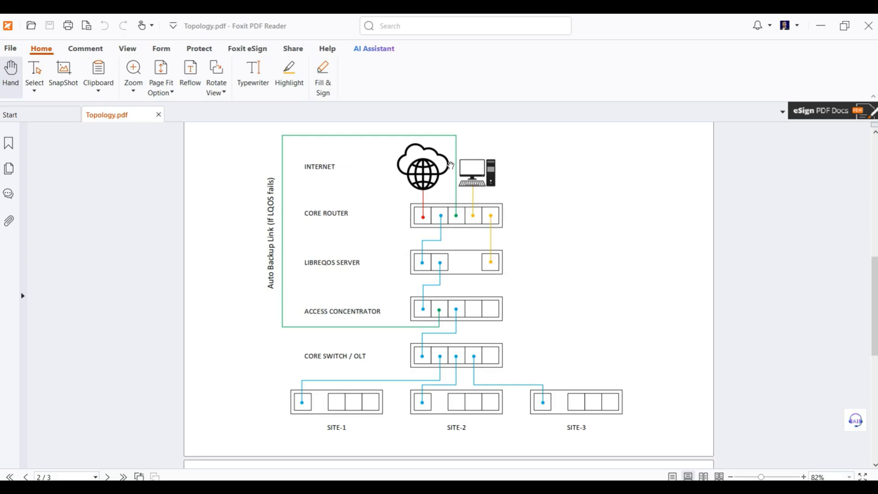
mouse_move(440, 309)
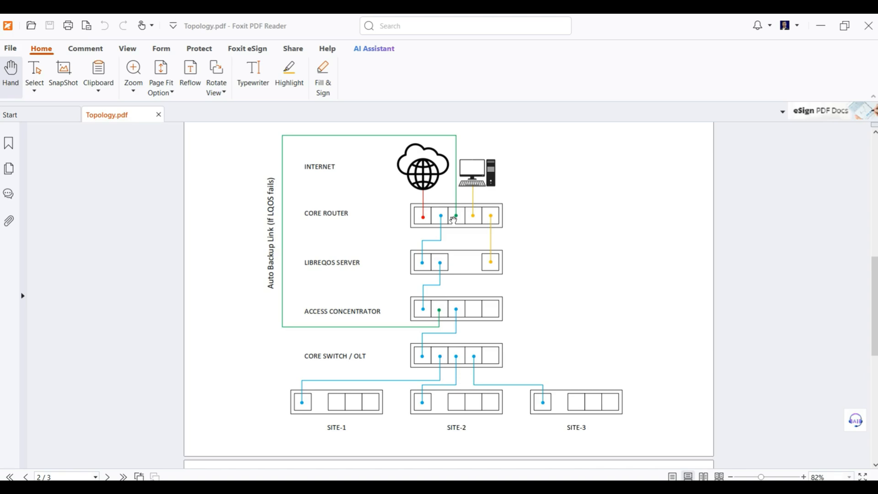
mouse_move(375, 382)
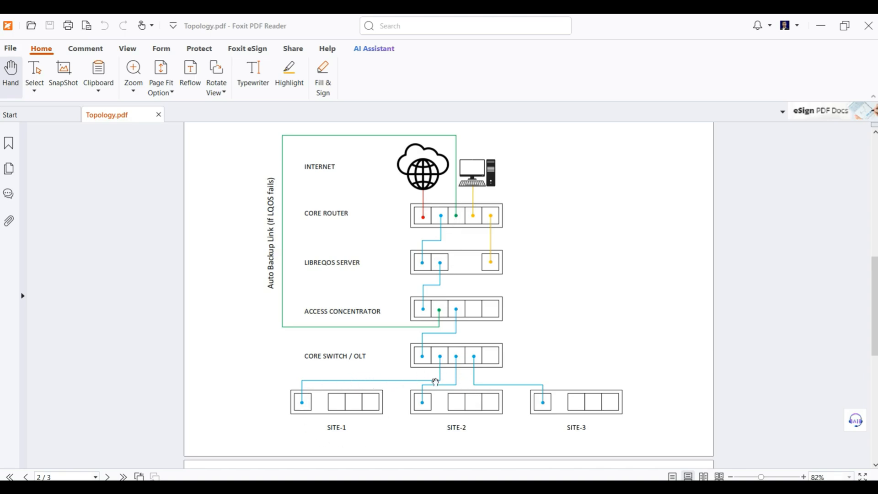
mouse_move(500, 426)
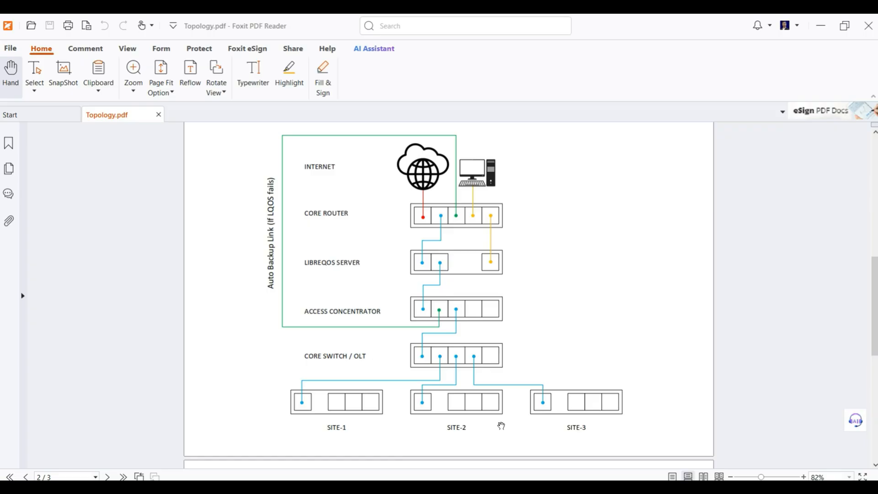
mouse_move(444, 242)
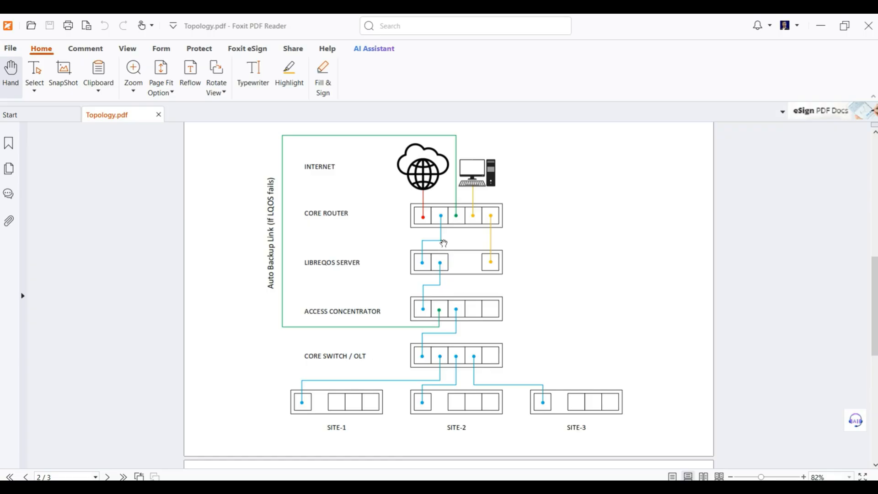
mouse_move(292, 142)
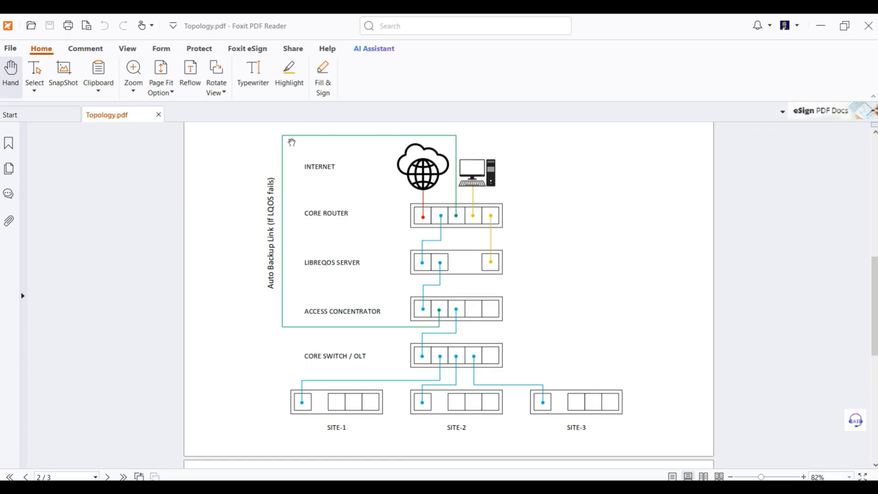
mouse_move(436, 310)
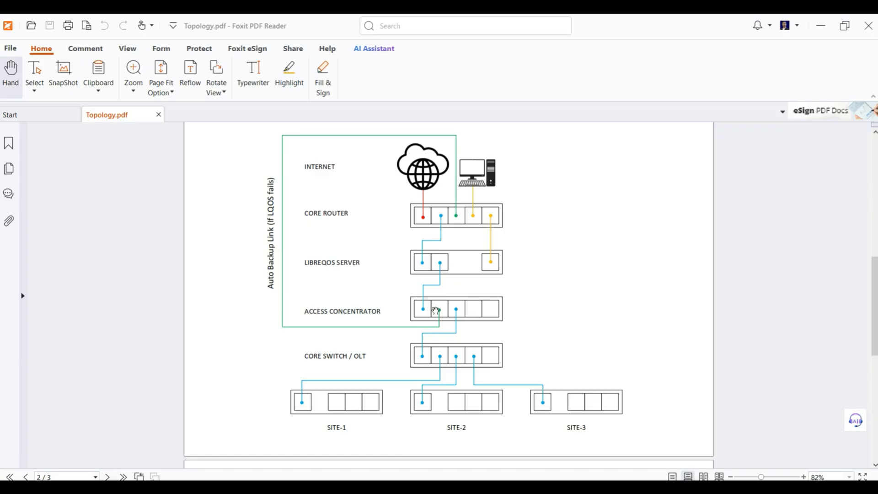
mouse_move(613, 325)
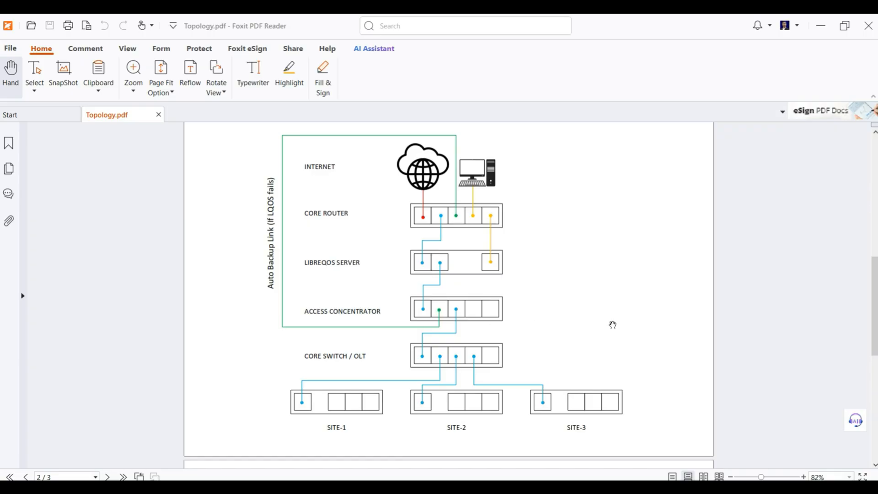
mouse_move(454, 212)
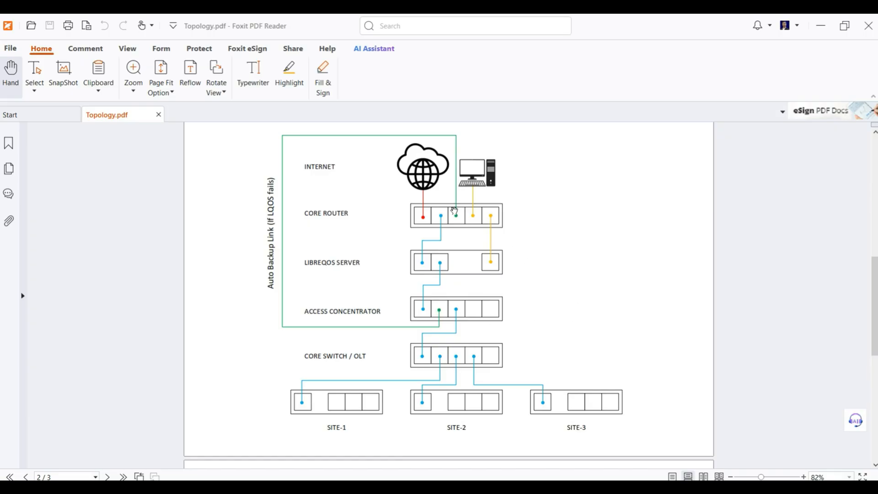
mouse_move(349, 371)
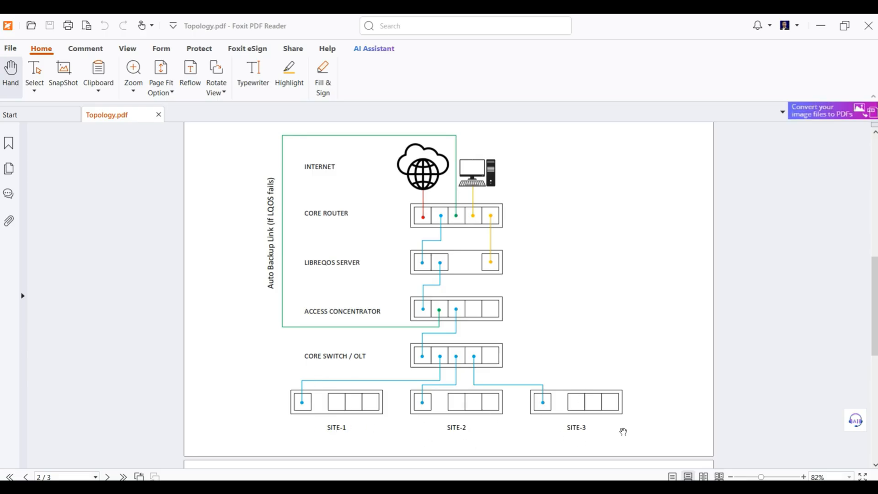
mouse_move(594, 421)
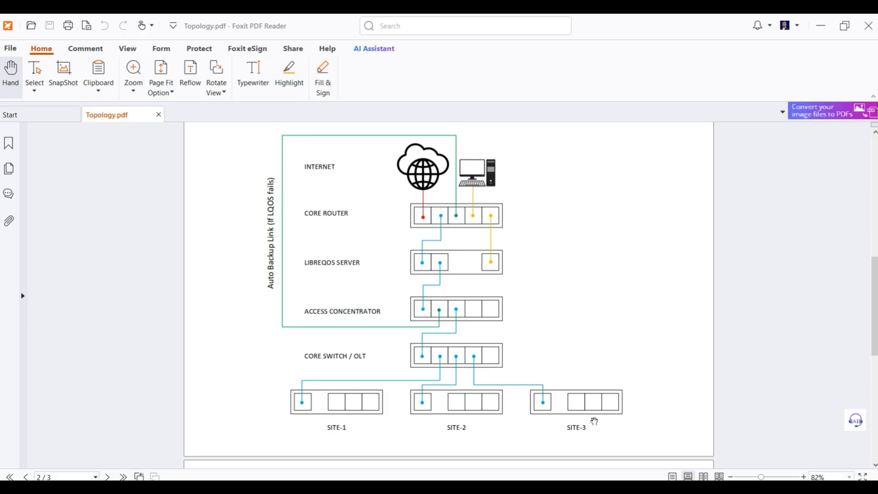
mouse_move(556, 332)
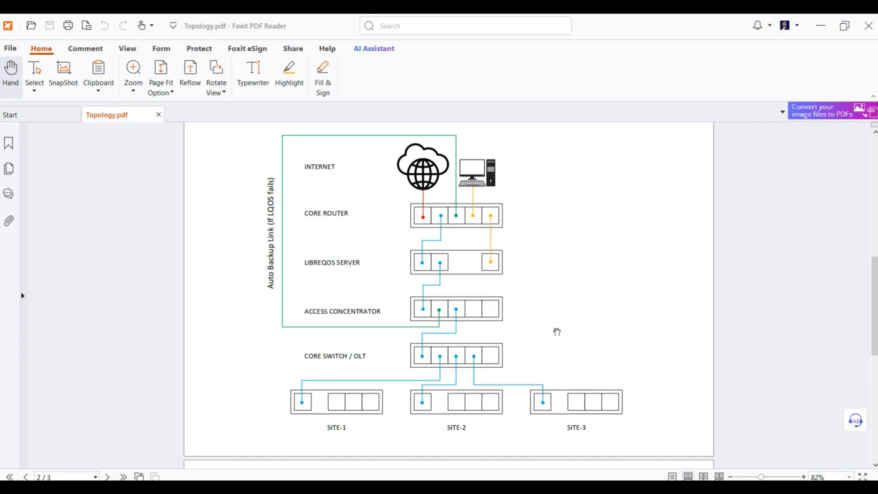
mouse_move(461, 230)
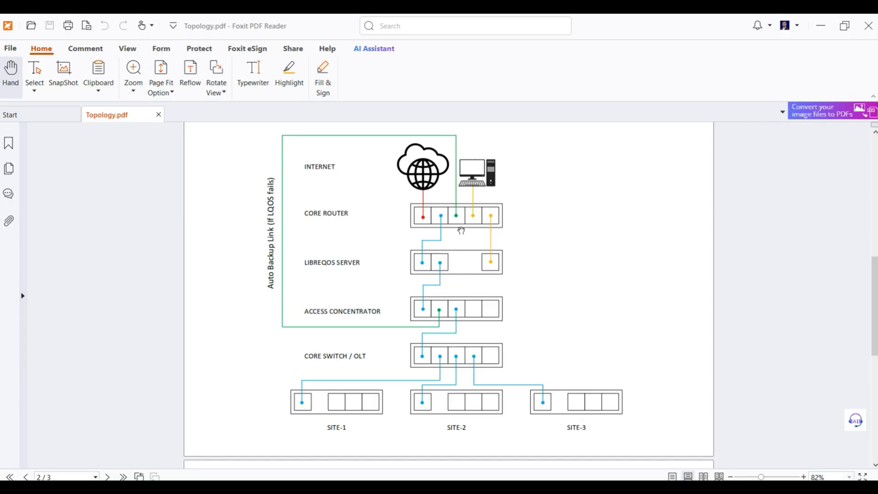
mouse_move(459, 219)
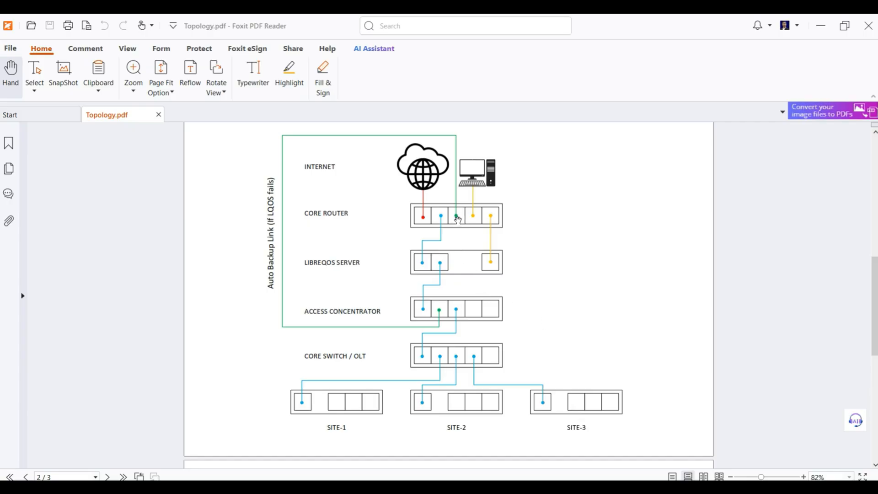
mouse_move(452, 144)
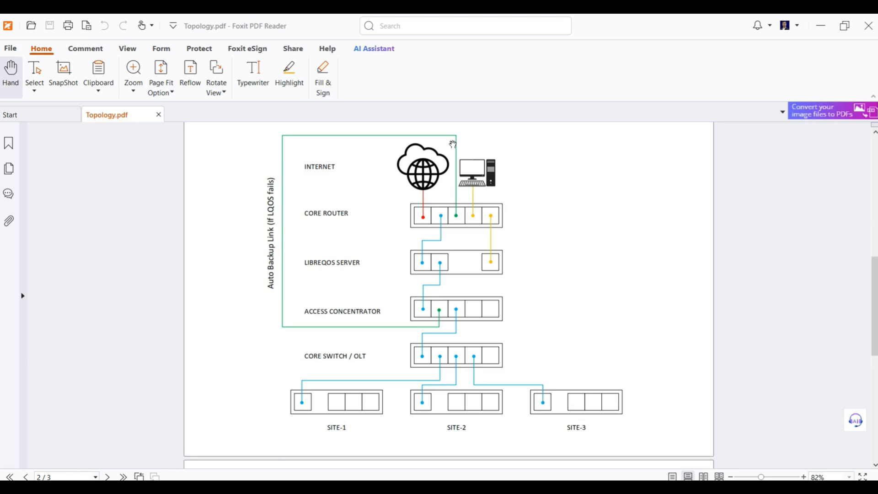
mouse_move(555, 321)
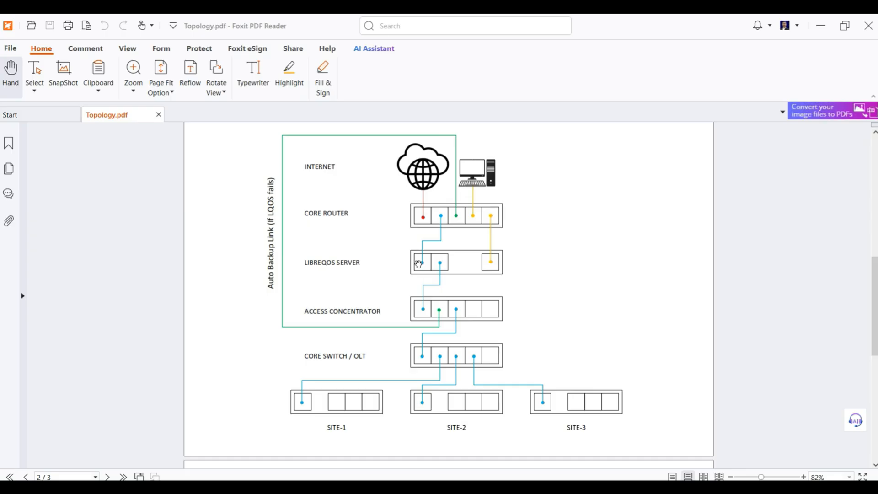
mouse_move(435, 256)
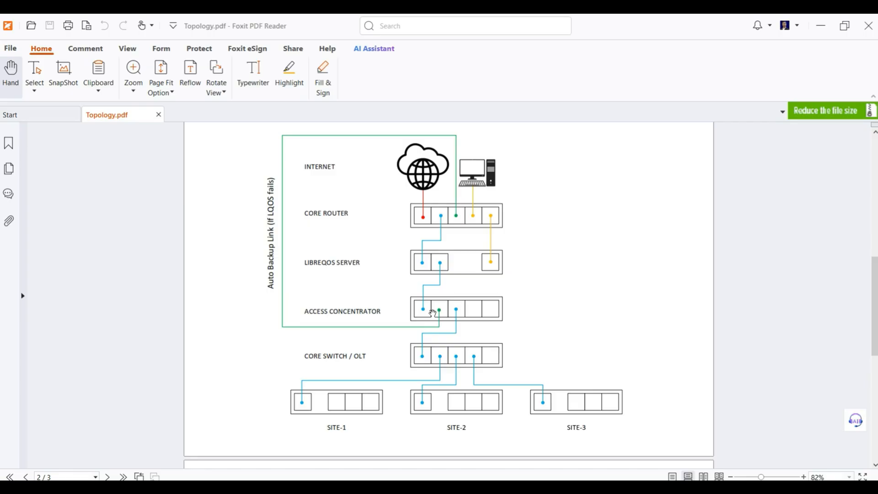
mouse_move(615, 341)
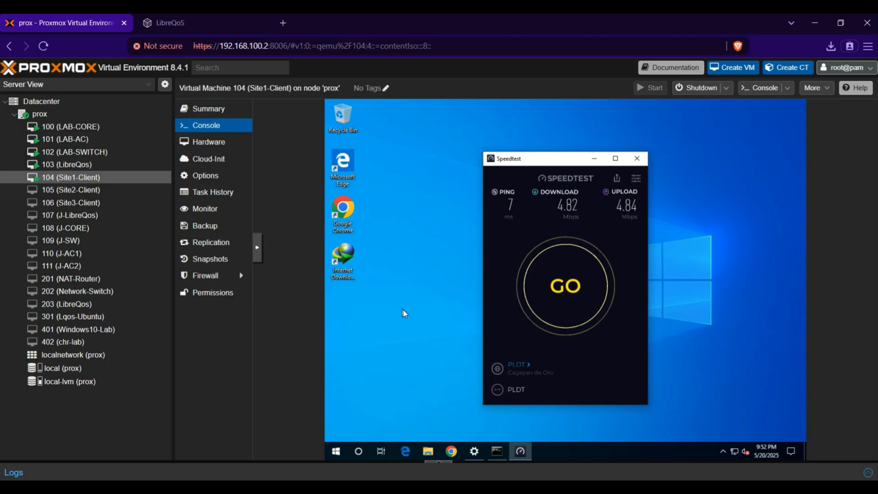
Log into the LibreQoS VM 103 console as lqos and run sudo shutdown now
left_click(66, 164)
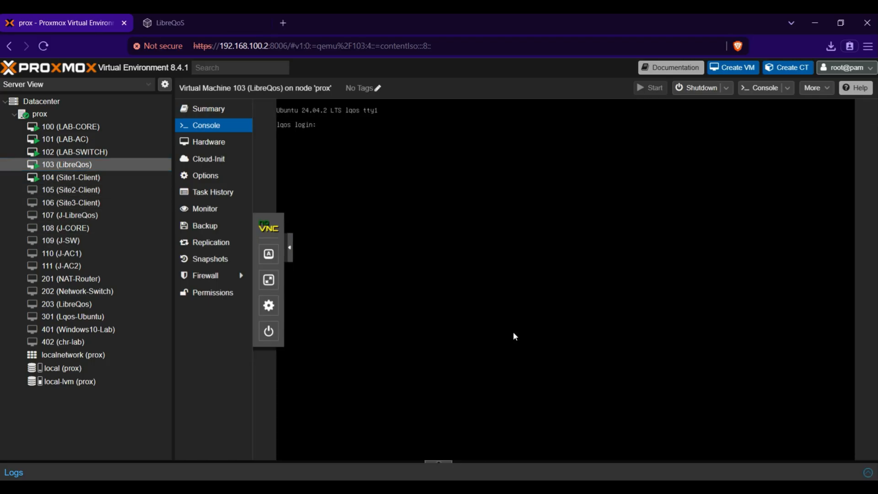
type("lqos")
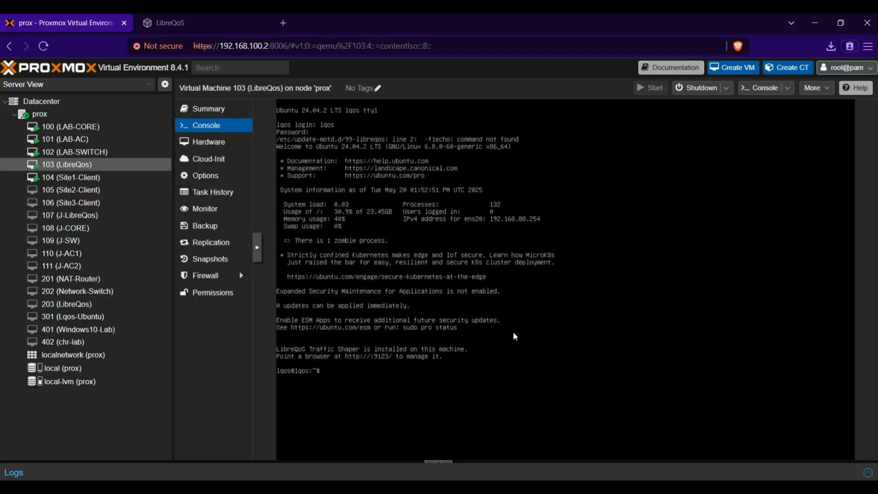
type("sudo shut")
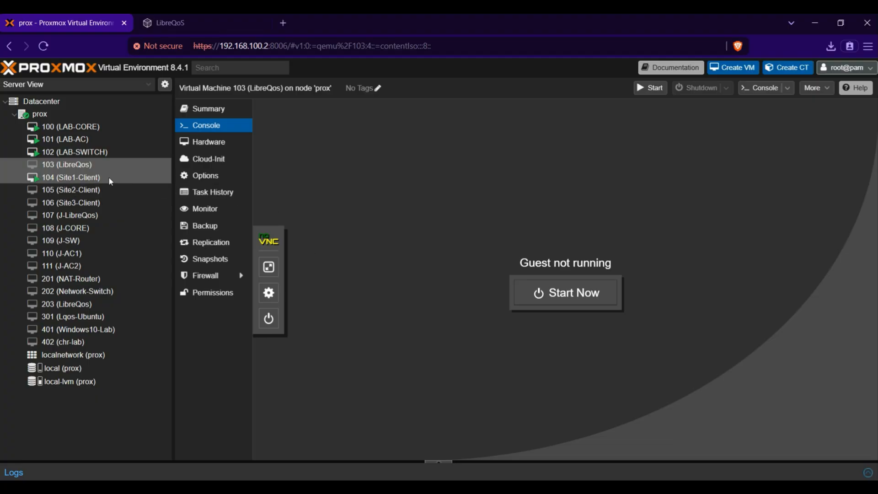
left_click(71, 178)
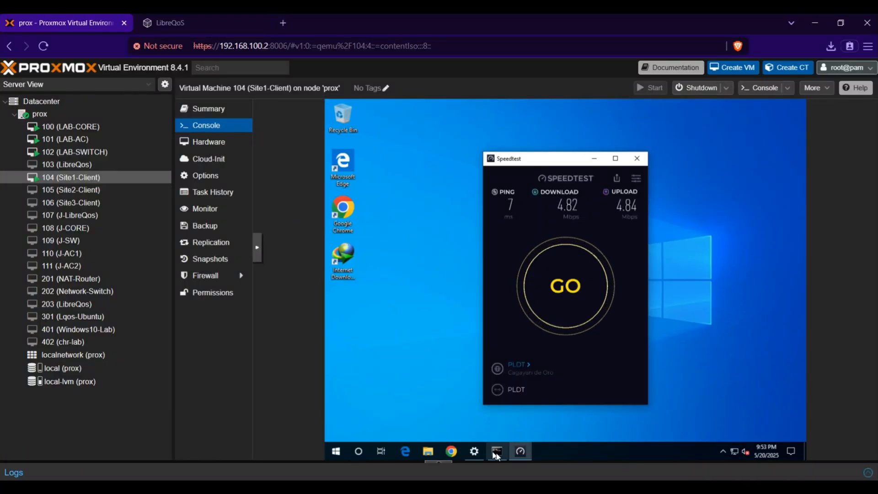
Stop the earlier ping in the client's Command Prompt and run ping google.com -t
left_click(495, 451)
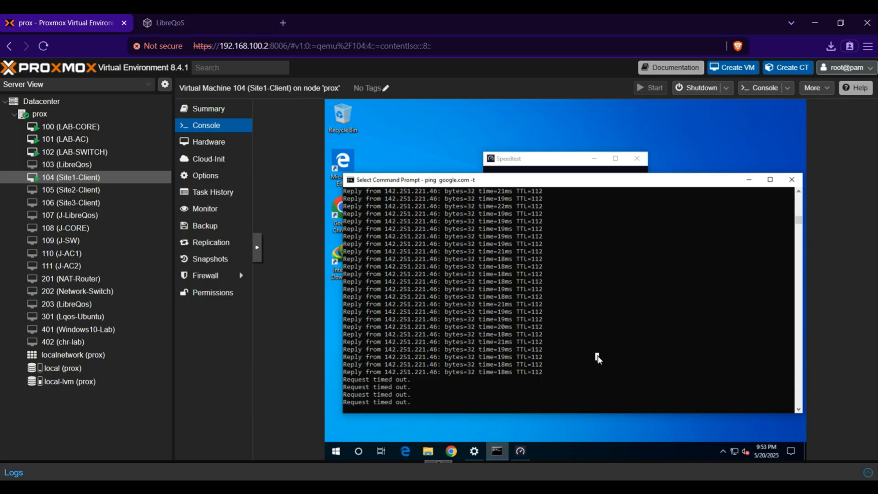
key("ctrl+c")
type("ping goog")
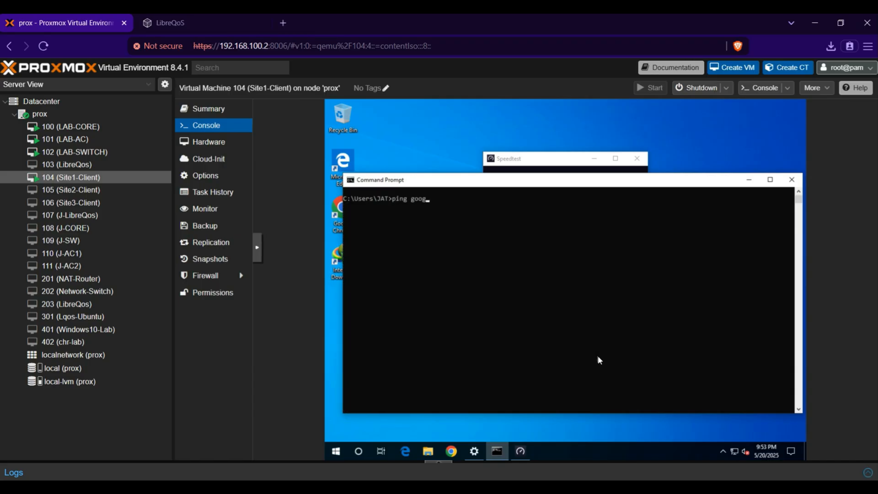
type("le.com -t")
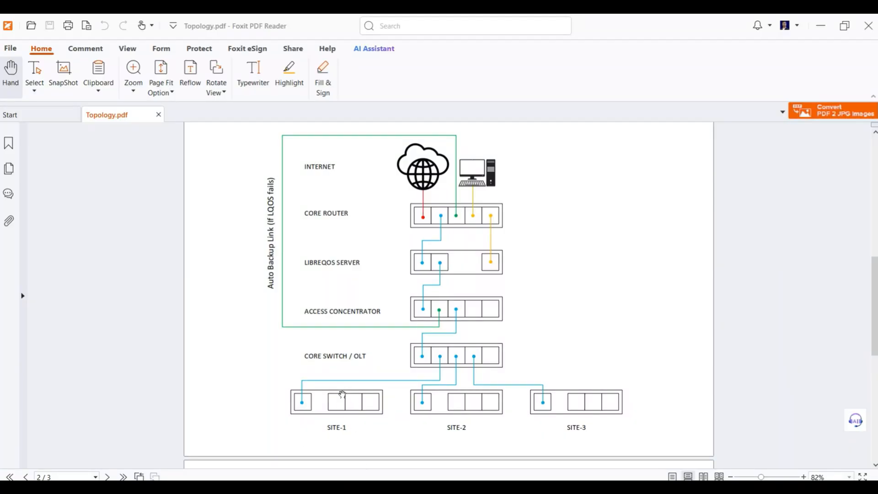
mouse_move(362, 392)
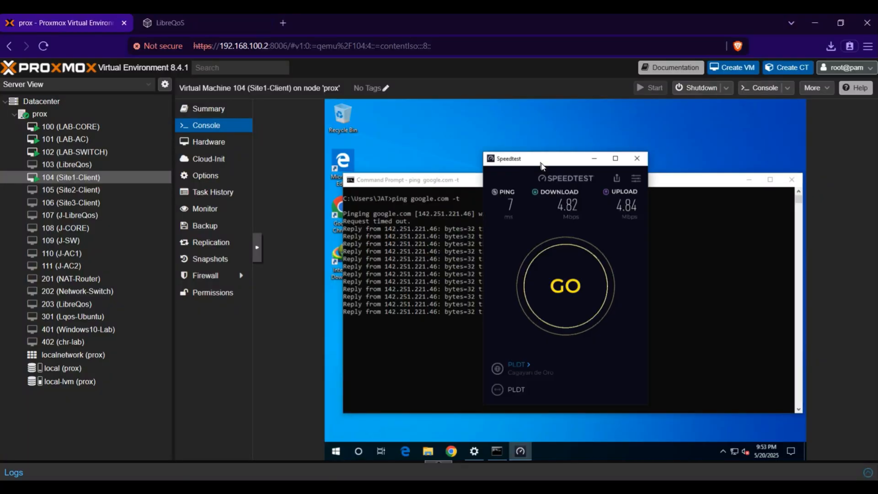
Rerun the Site1 client speed test, reaching 326.56 Mbps down and 325.56 Mbps up
left_click(565, 286)
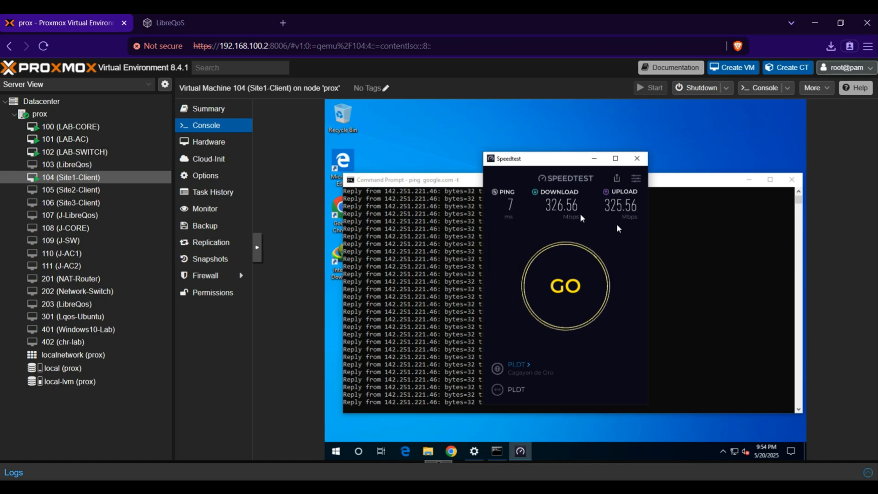
mouse_move(676, 297)
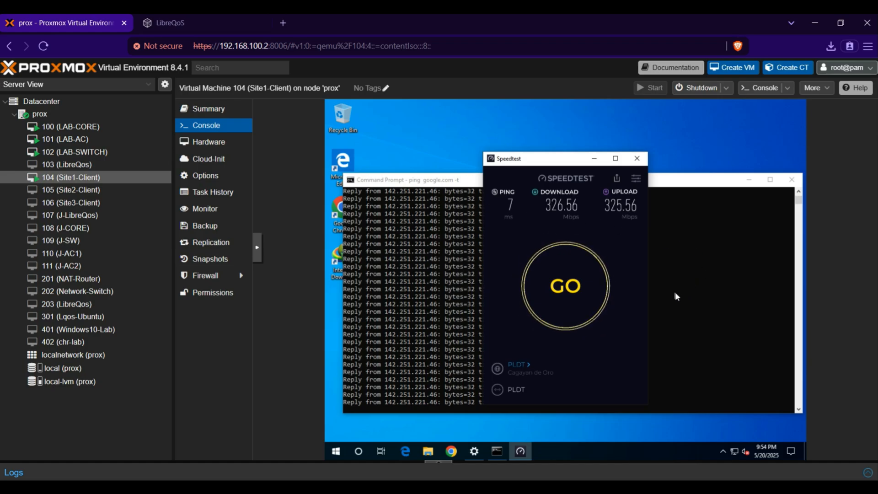